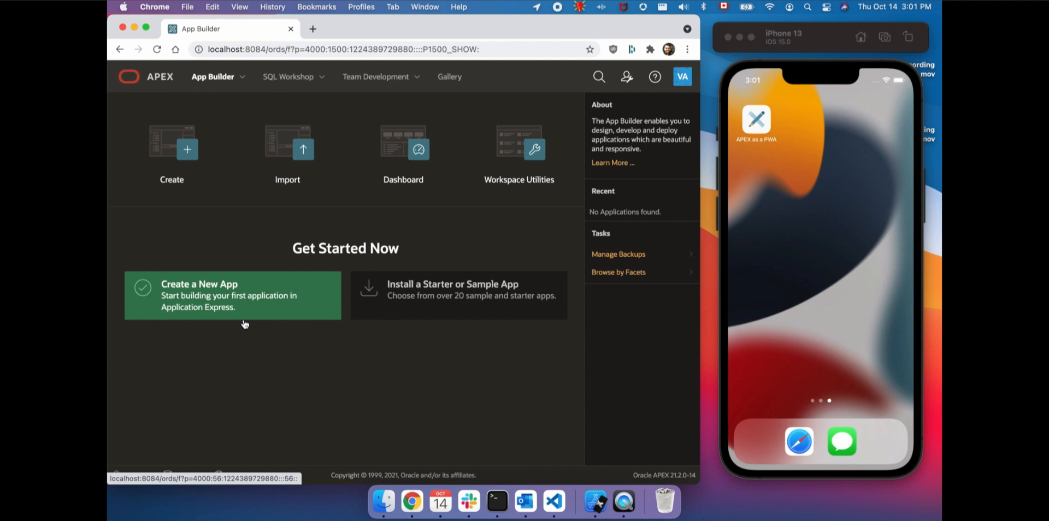
{"action": "mouse_move", "coordinate": [288, 316]}
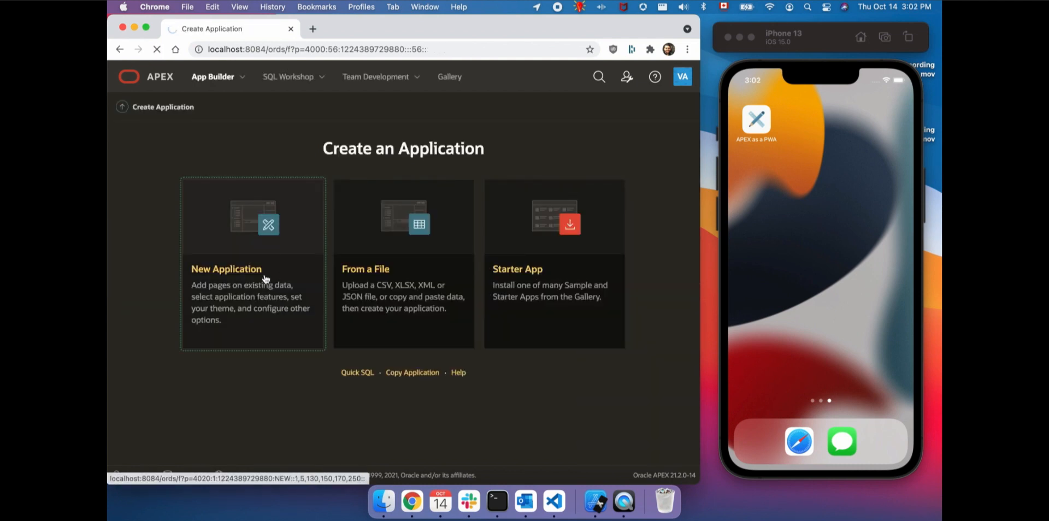
Create a new application named 'A New PWA' with Install Progressive Web App enabled.
{"action": "left_click", "coordinate": [253, 269]}
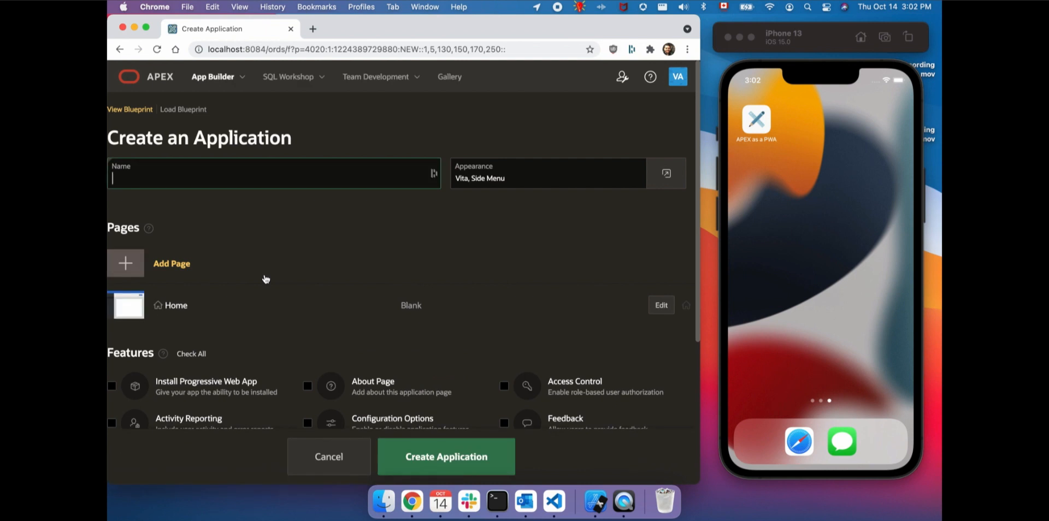
{"action": "left_click", "coordinate": [112, 386]}
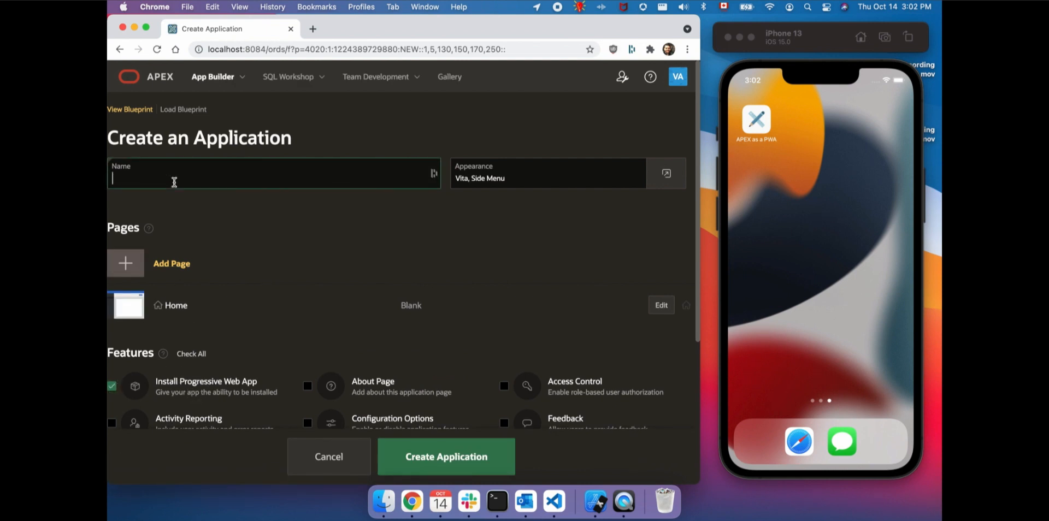
{"action": "type", "text": "A New PWA"}
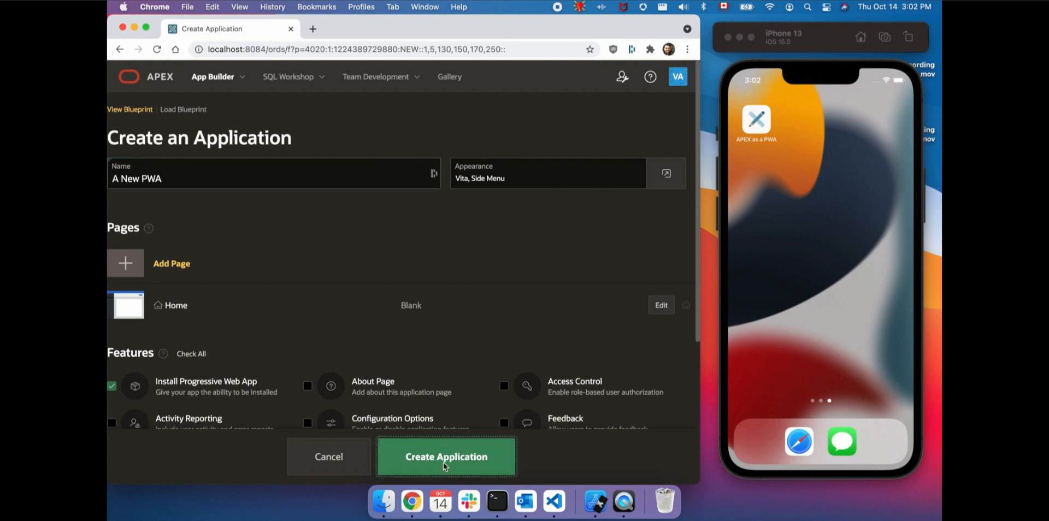
{"action": "left_click", "coordinate": [446, 457]}
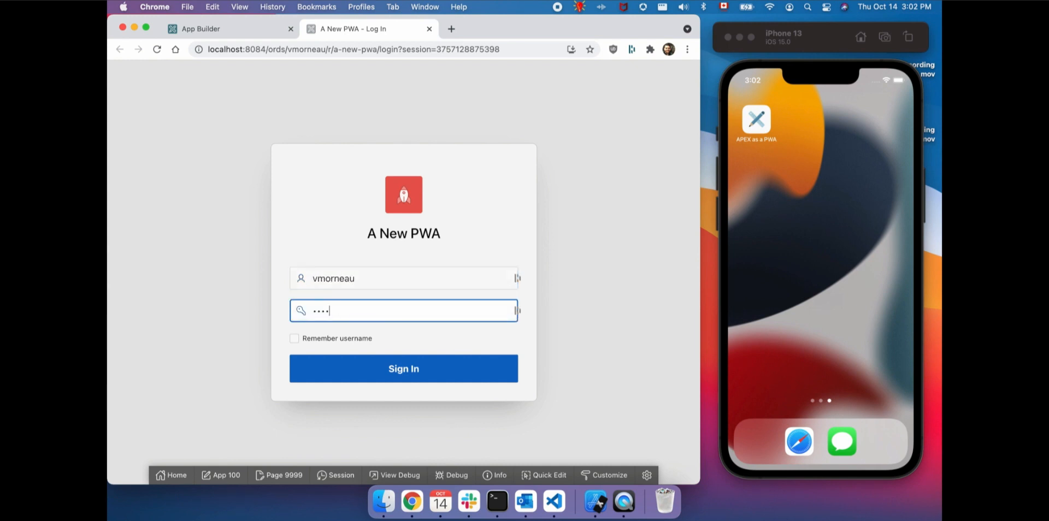
Sign in to A New PWA, then install and confirm it as a desktop app.
{"action": "left_click", "coordinate": [403, 368]}
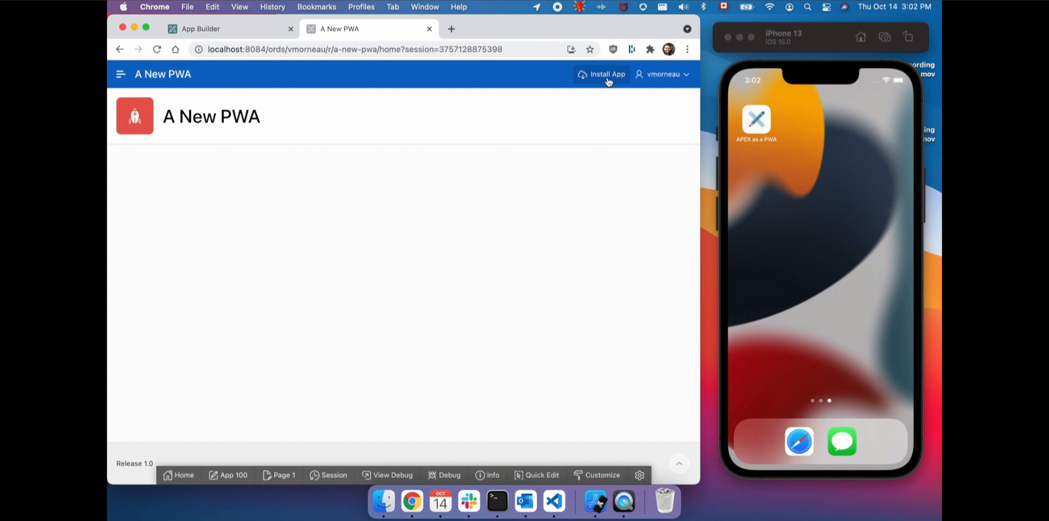
{"action": "left_click", "coordinate": [608, 78]}
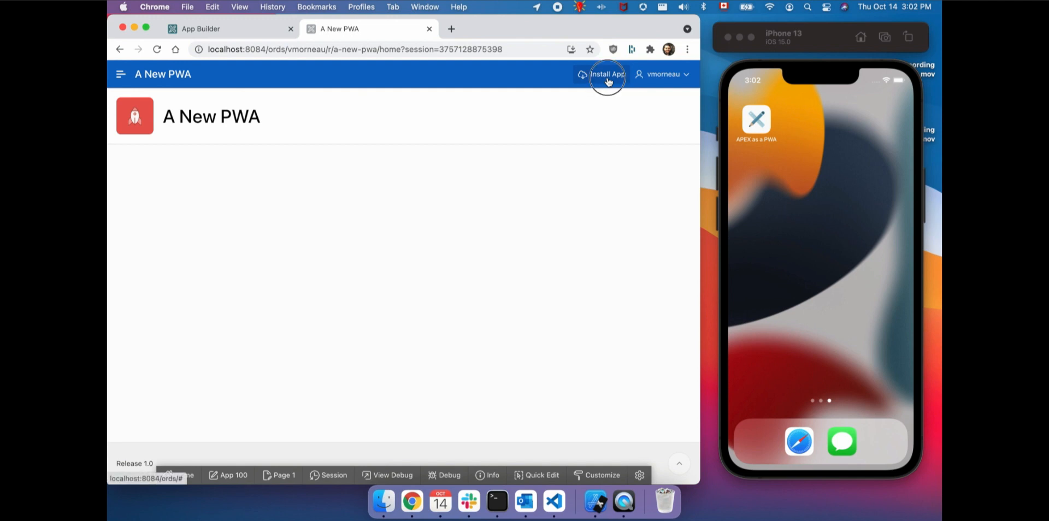
{"action": "left_click", "coordinate": [604, 74]}
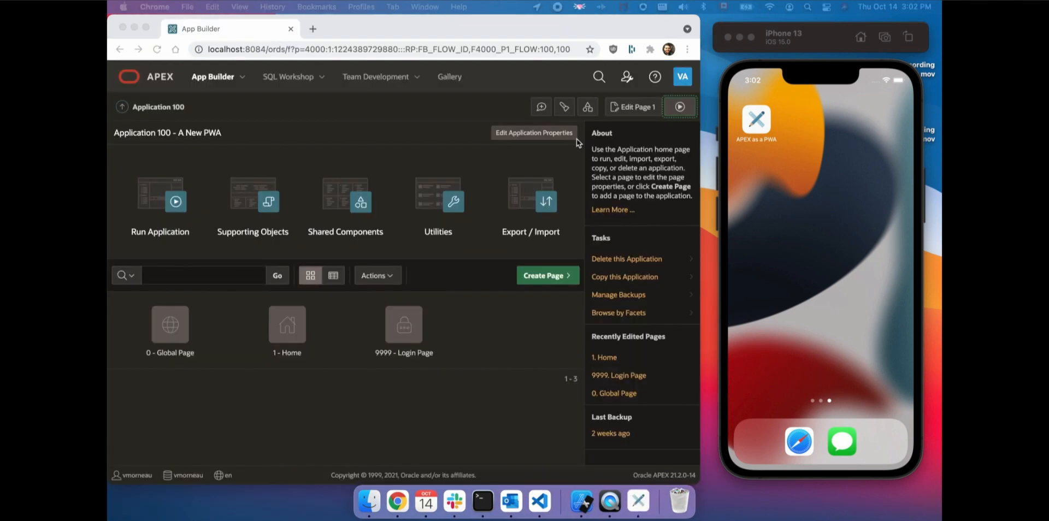
Find 'a new PWA' in Spotlight and launch it in its own window.
{"action": "left_click", "coordinate": [175, 201]}
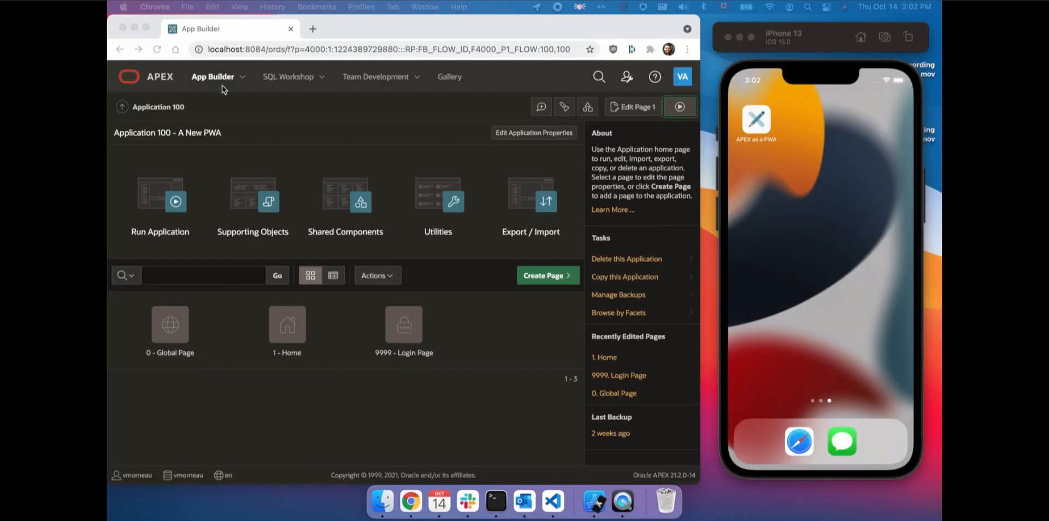
{"action": "key", "text": "cmd+space"}
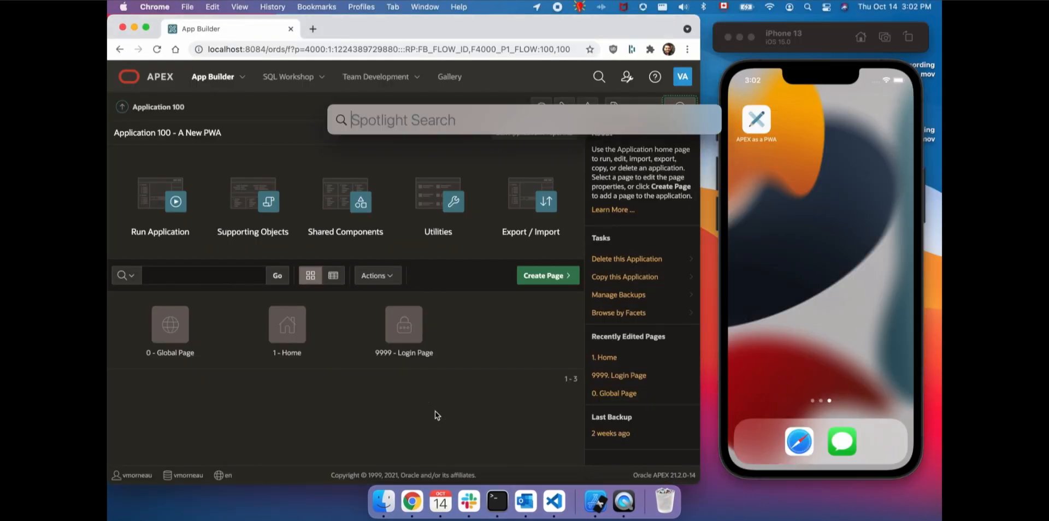
{"action": "type", "text": "a new PWA"}
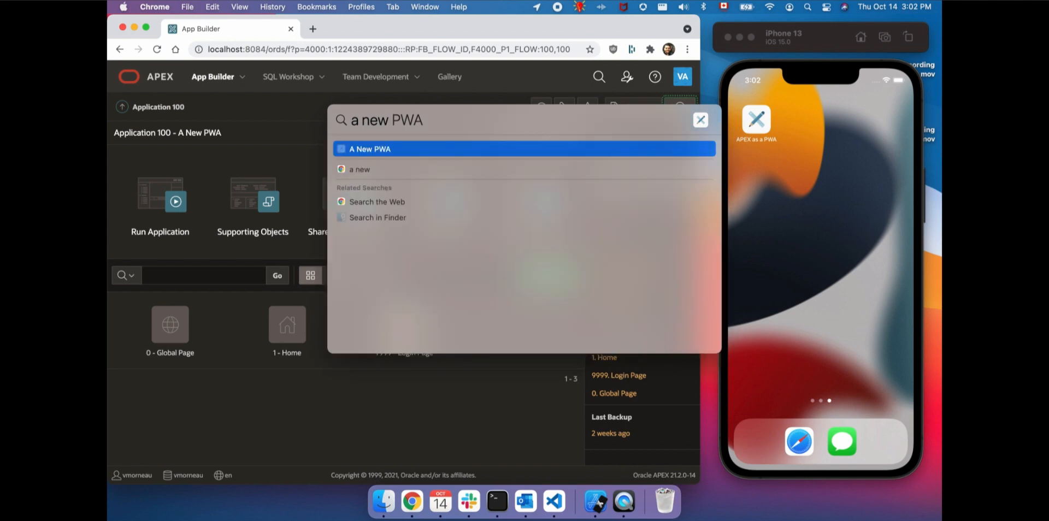
{"action": "left_click", "coordinate": [367, 149]}
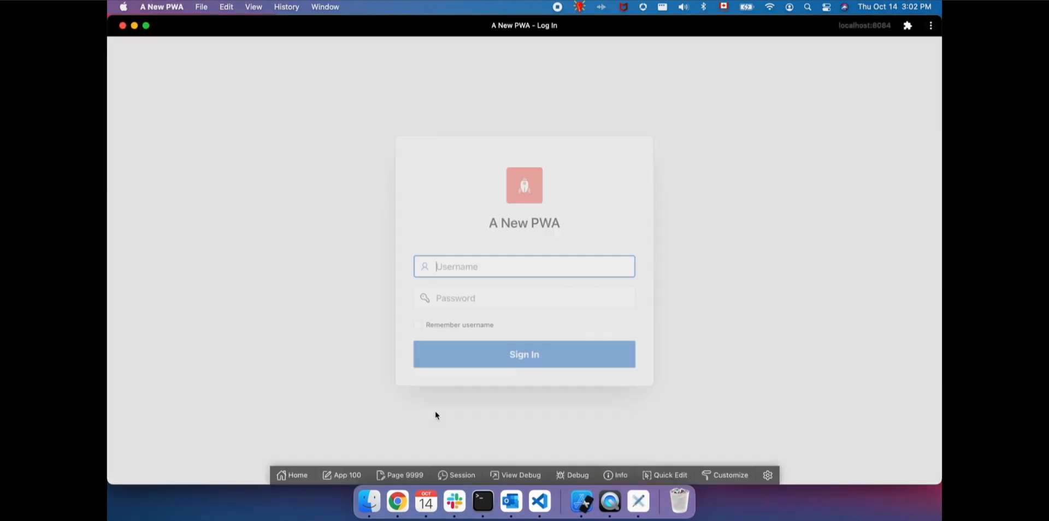
Sign in as vmorne in the standalone A New PWA window.
{"action": "type", "text": "vmorne"}
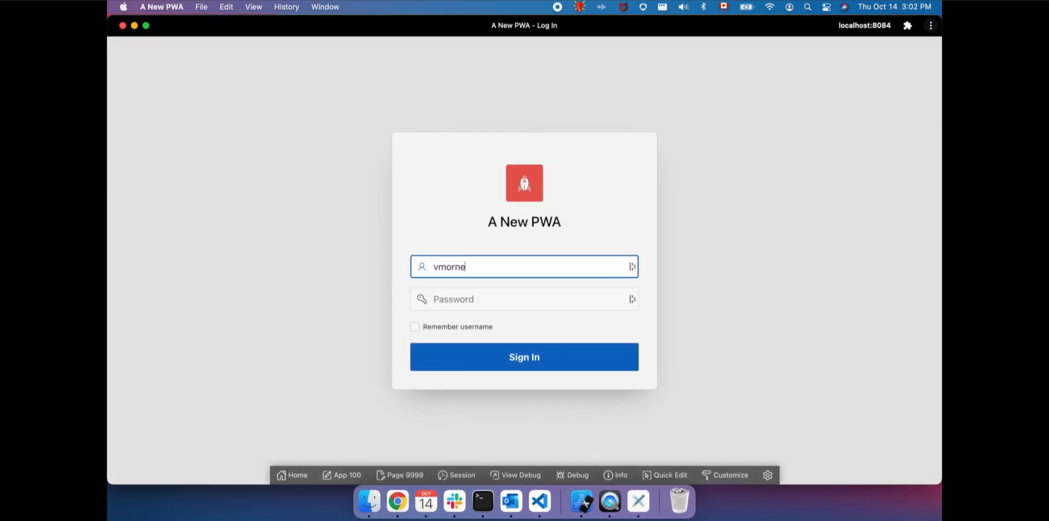
{"action": "left_click", "coordinate": [523, 357]}
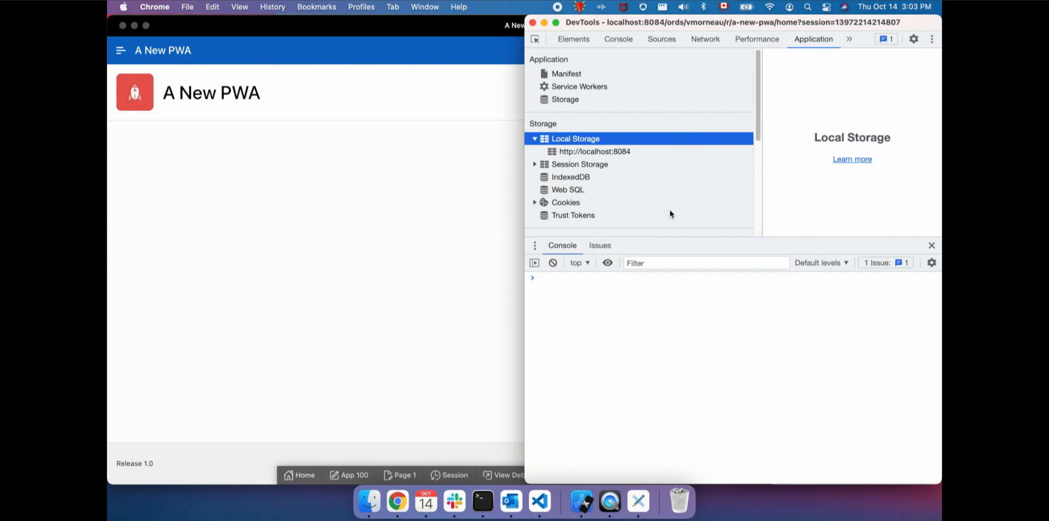
Review the app's manifest details and service worker status in DevTools.
{"action": "left_click", "coordinate": [567, 74]}
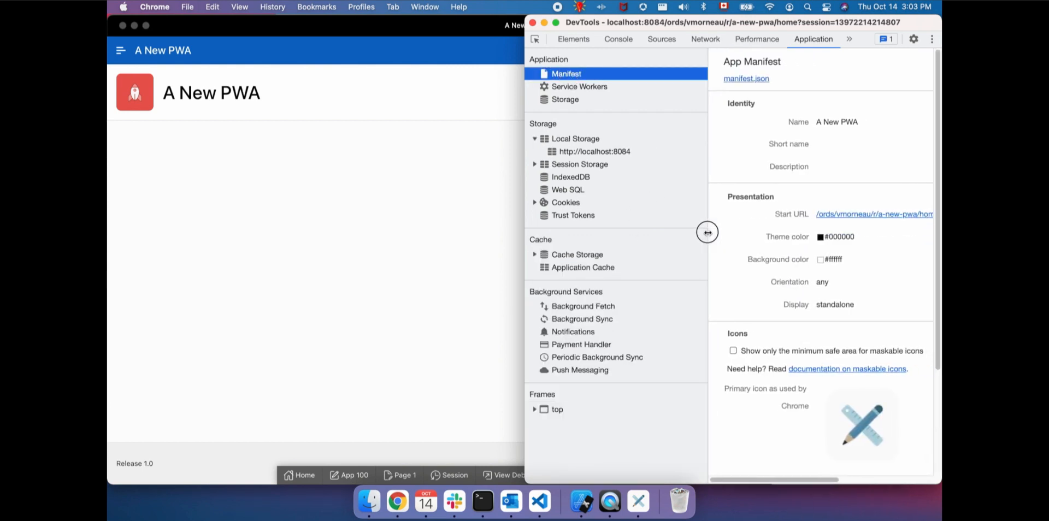
{"action": "scroll", "scroll_direction": "down", "scroll_amount": 3}
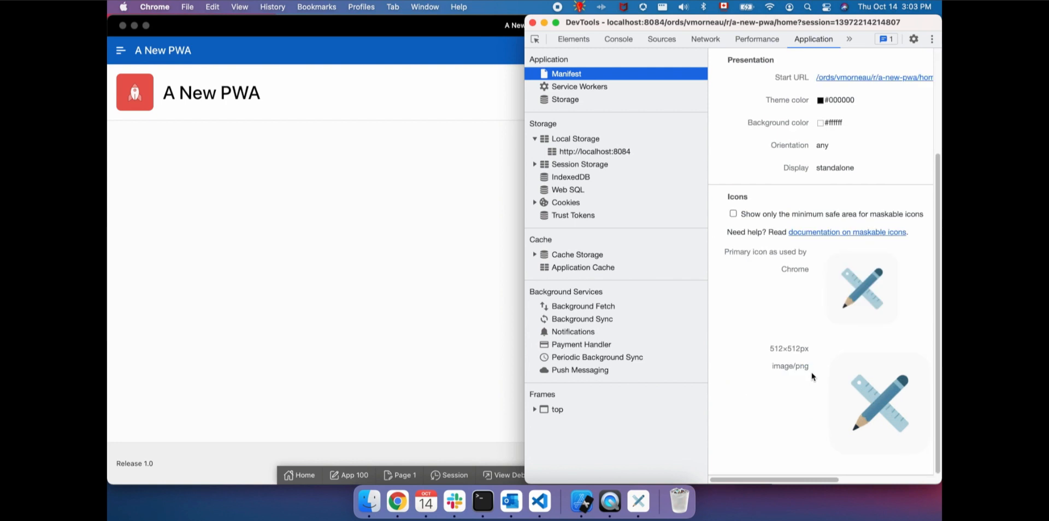
{"action": "left_click", "coordinate": [579, 87]}
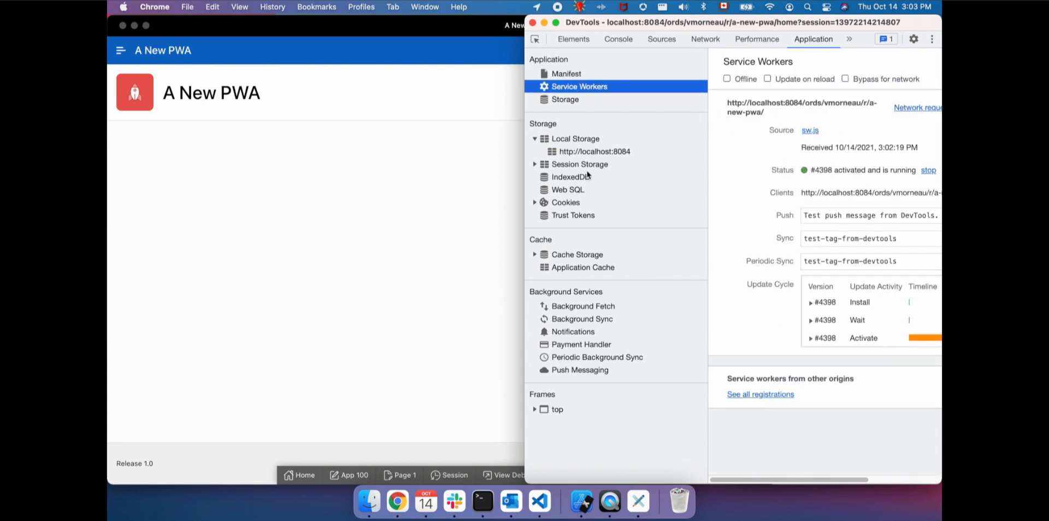
Check session storage, expand Cache Storage to the APEX caches, and return to App Builder.
{"action": "left_click", "coordinate": [579, 164]}
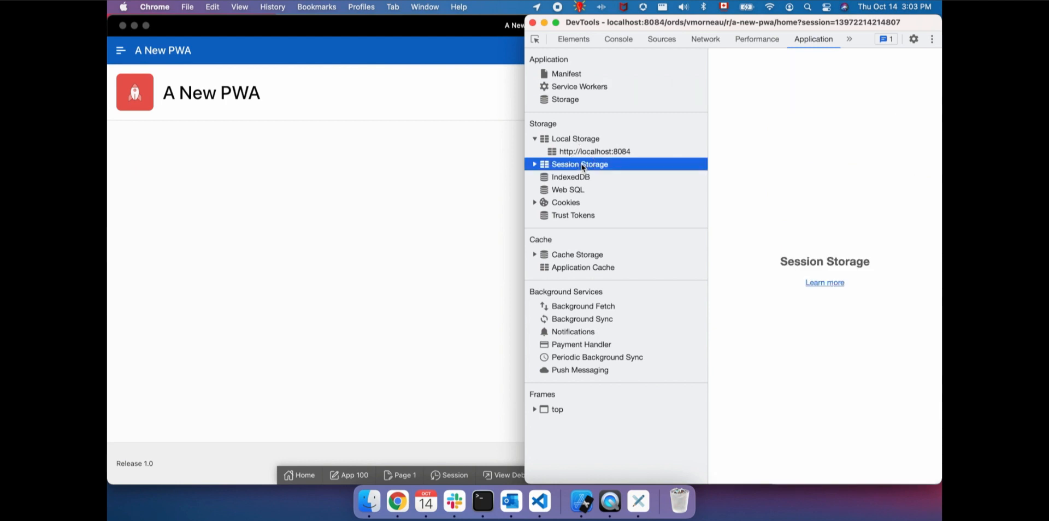
{"action": "left_click", "coordinate": [577, 267]}
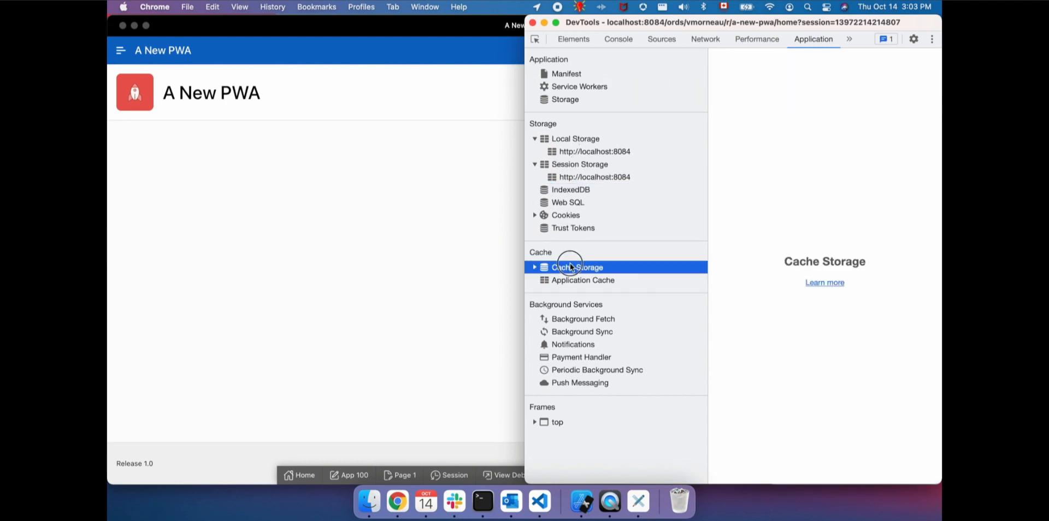
{"action": "left_click", "coordinate": [534, 267]}
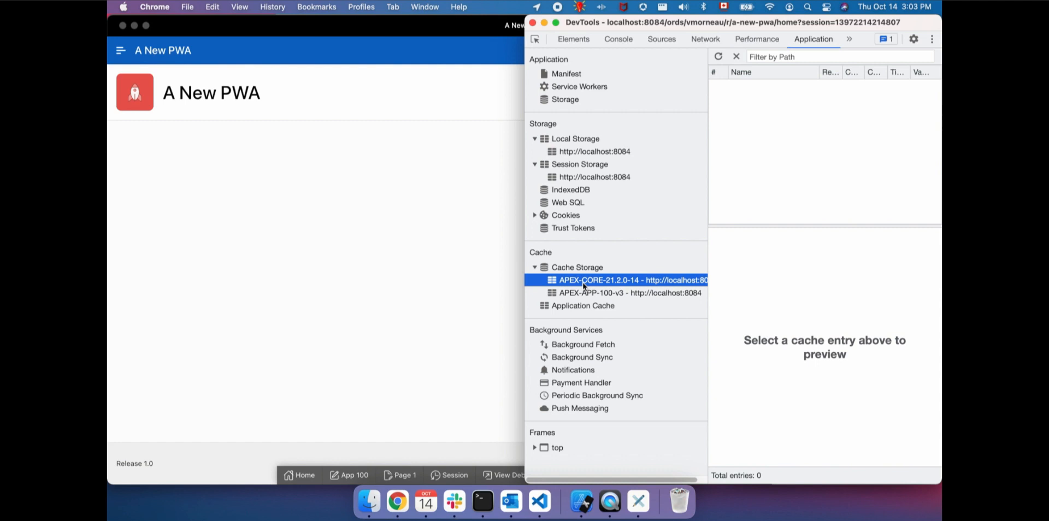
{"action": "left_click", "coordinate": [627, 293]}
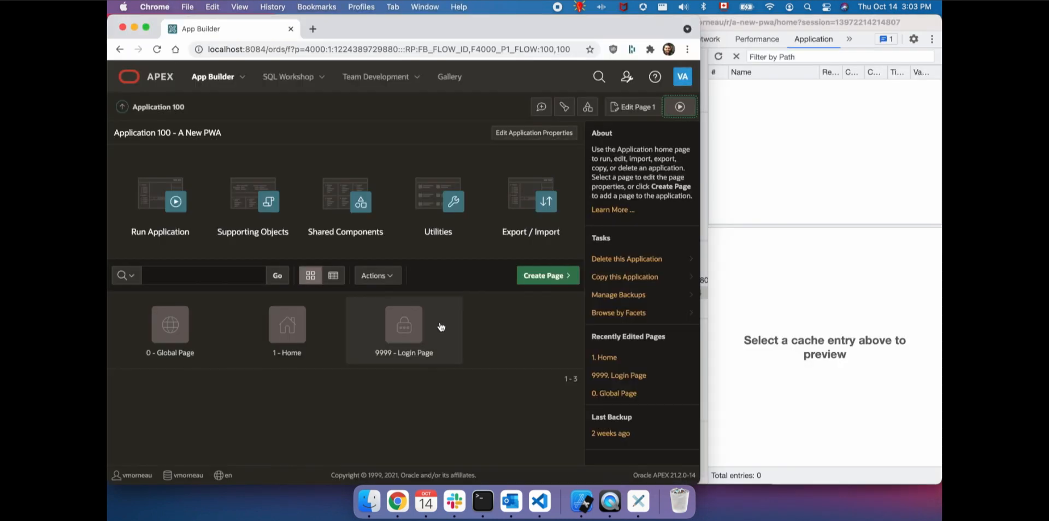
Review Application 100's Progressive Web App settings (enabled, installable, standalone), then launch Simulator.
{"action": "left_click", "coordinate": [534, 132]}
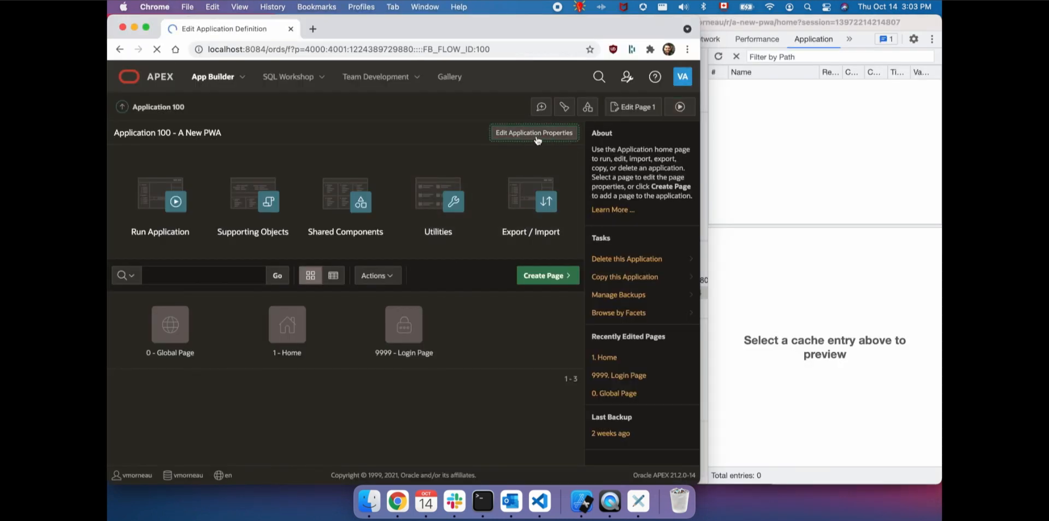
{"action": "left_click", "coordinate": [534, 133]}
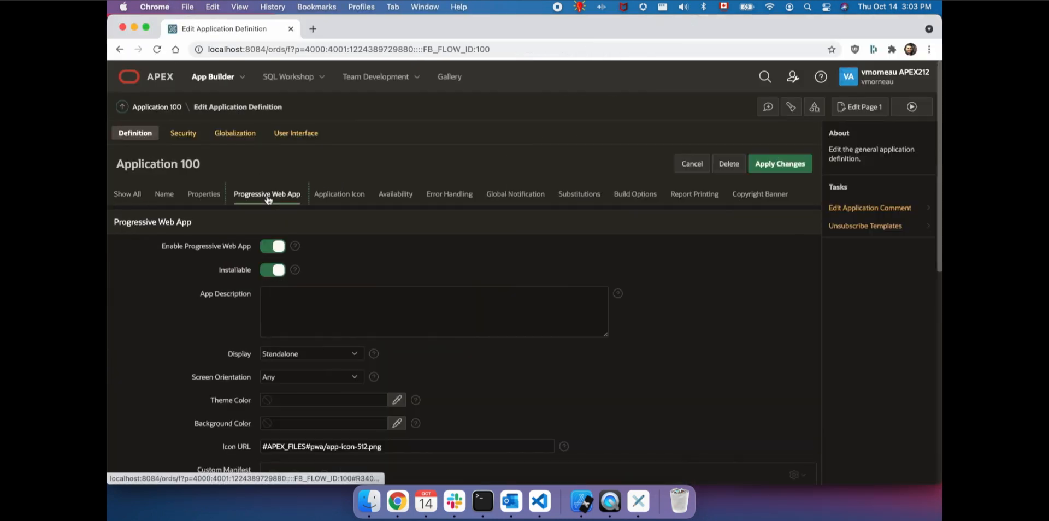
{"action": "scroll", "scroll_direction": "down", "scroll_amount": 3}
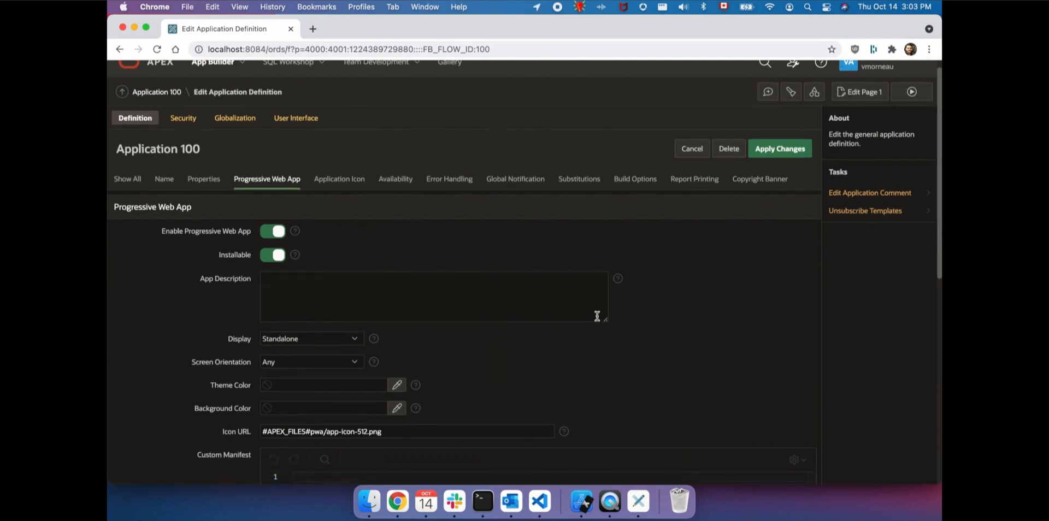
{"action": "scroll", "scroll_direction": "down", "scroll_amount": 3}
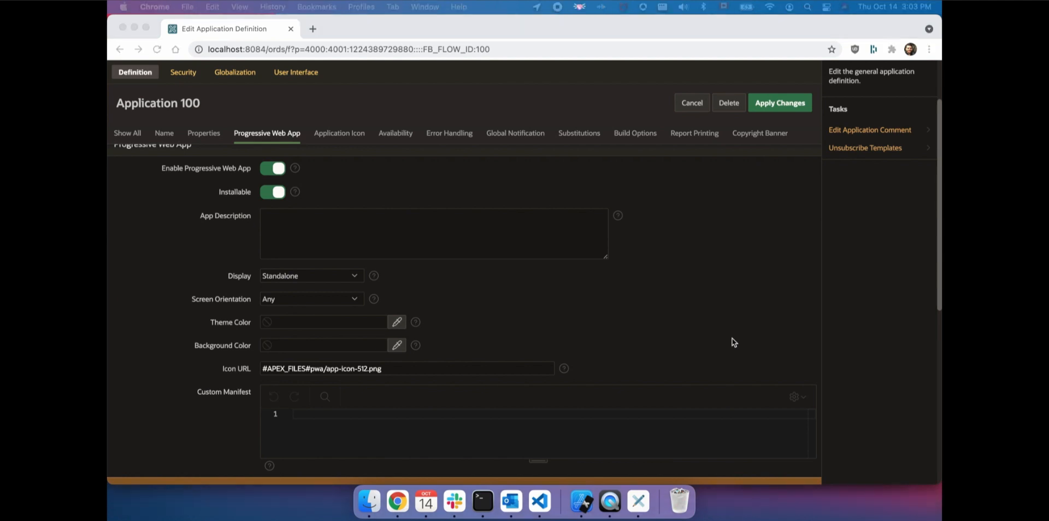
{"action": "left_click", "coordinate": [585, 502]}
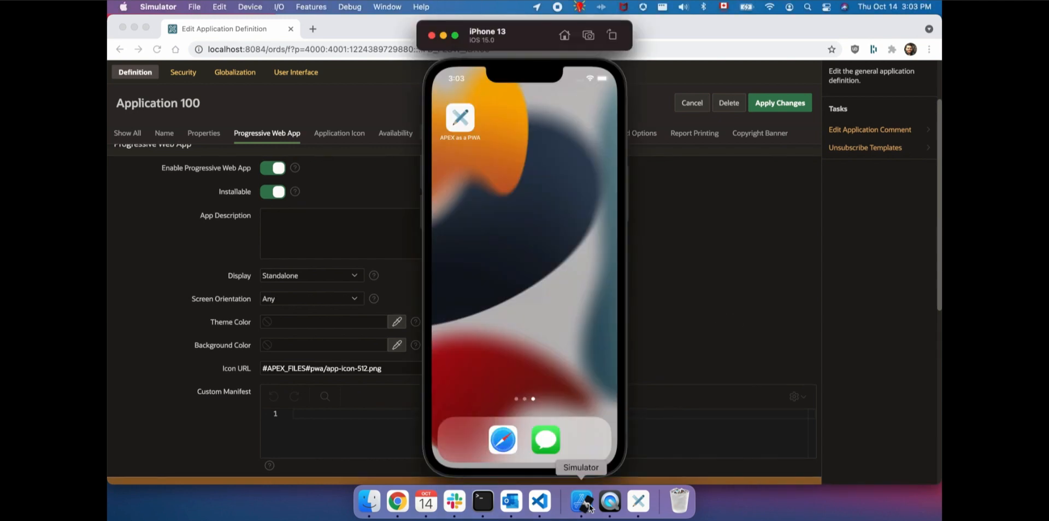
{"action": "mouse_move", "coordinate": [485, 293]}
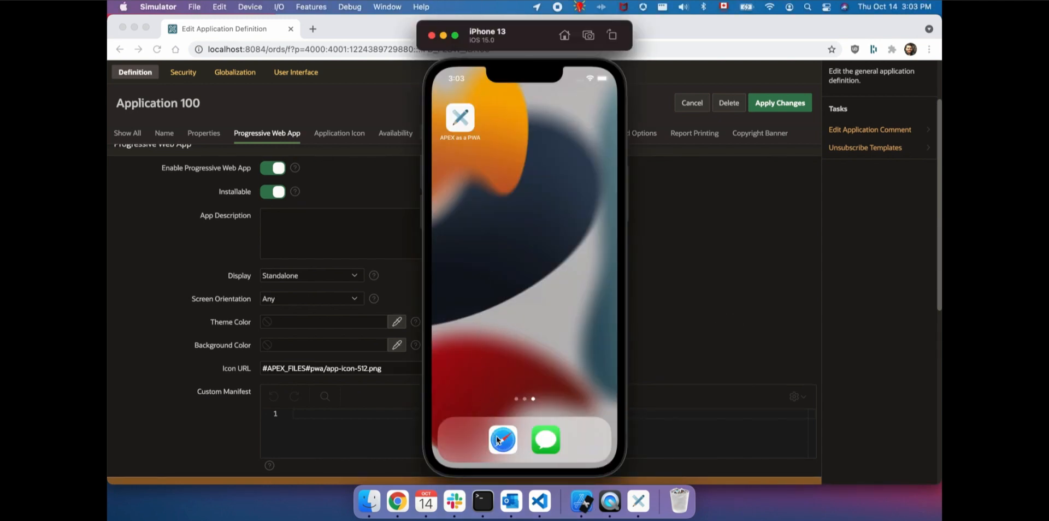
{"action": "left_click", "coordinate": [502, 440]}
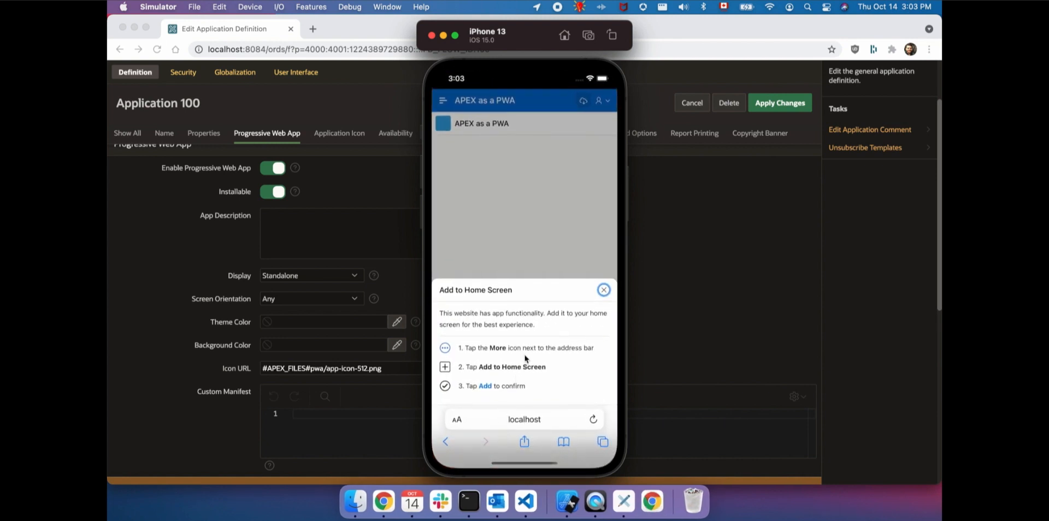
{"action": "mouse_move", "coordinate": [506, 237]}
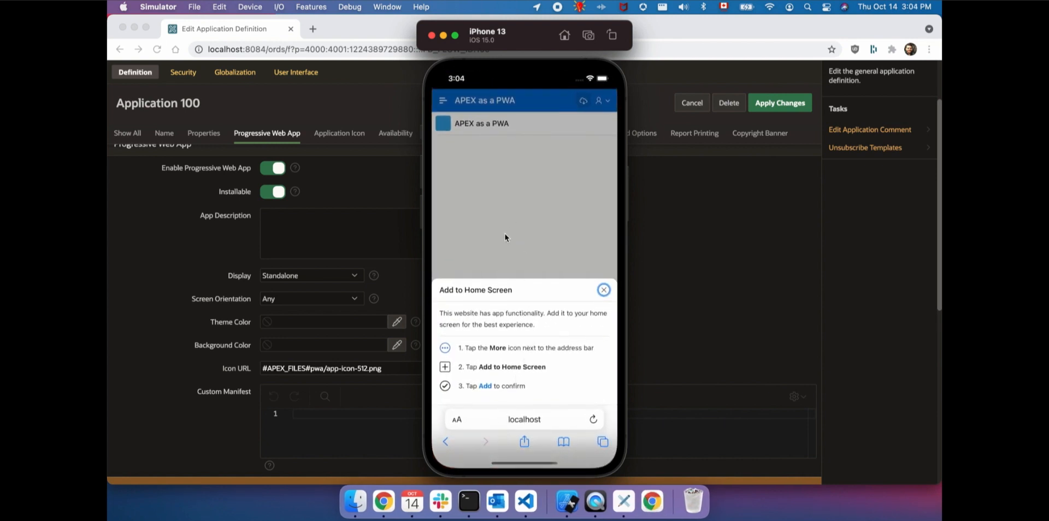
{"action": "mouse_move", "coordinate": [485, 302]}
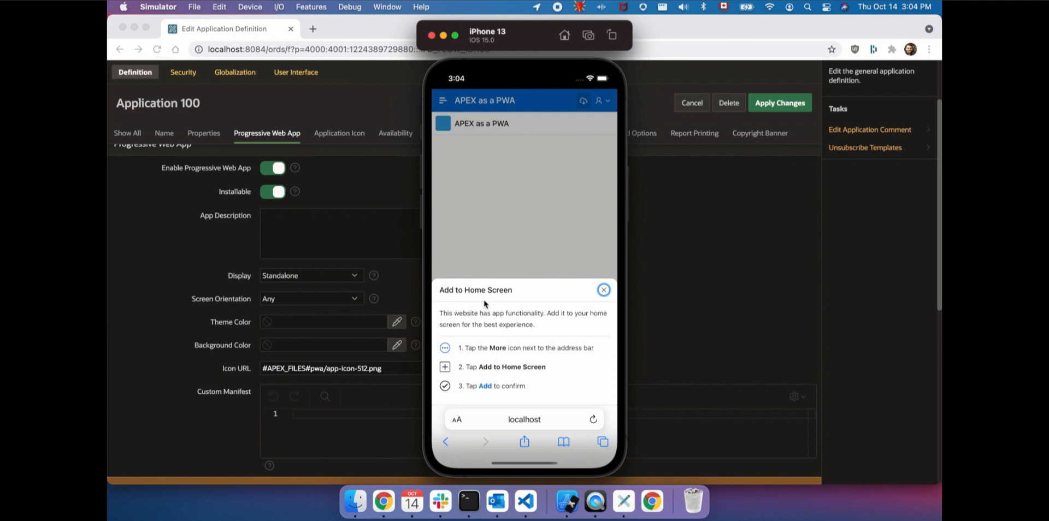
{"action": "mouse_move", "coordinate": [479, 297]}
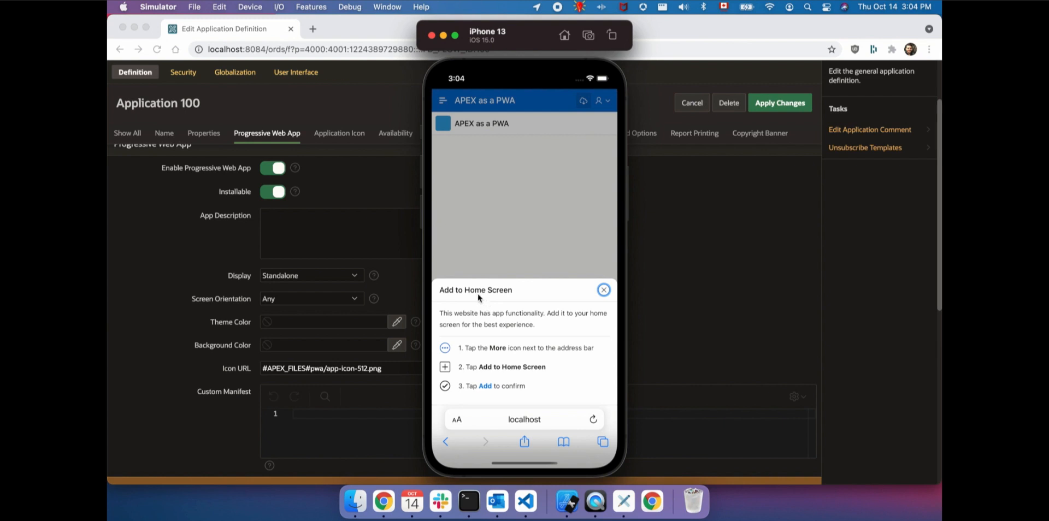
{"action": "mouse_move", "coordinate": [512, 400]}
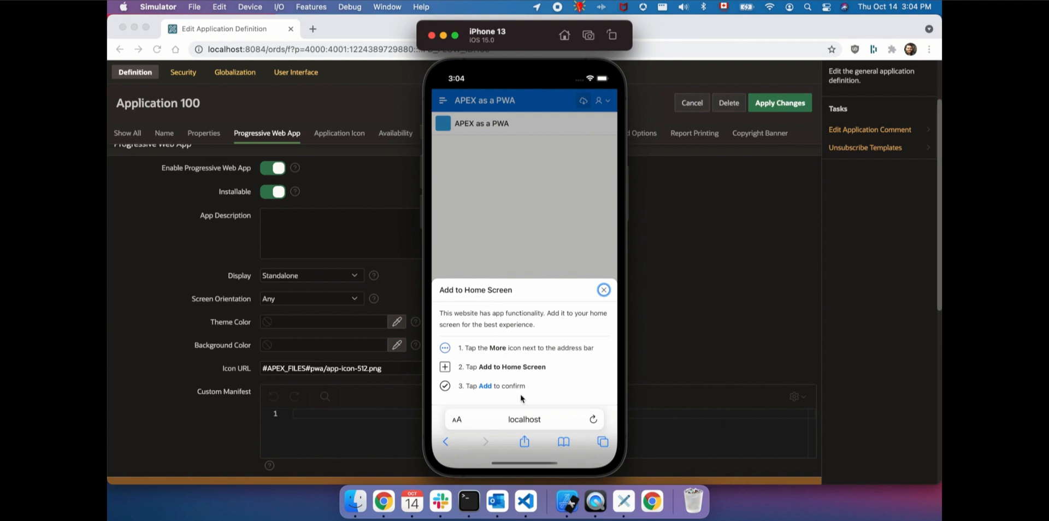
{"action": "left_click", "coordinate": [564, 36]}
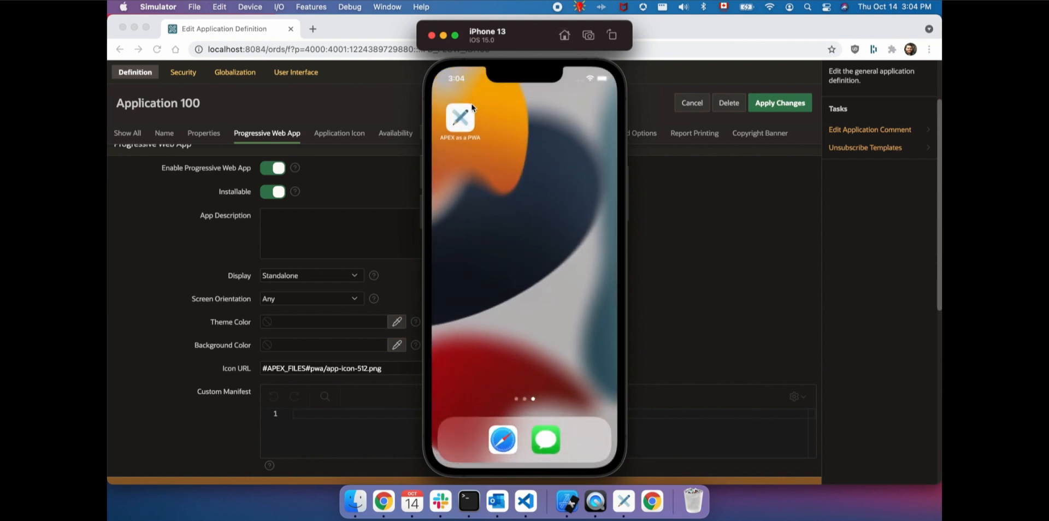
Launch the APEX as a PWA home-screen app on the iPhone and sign in.
{"action": "left_click", "coordinate": [460, 114]}
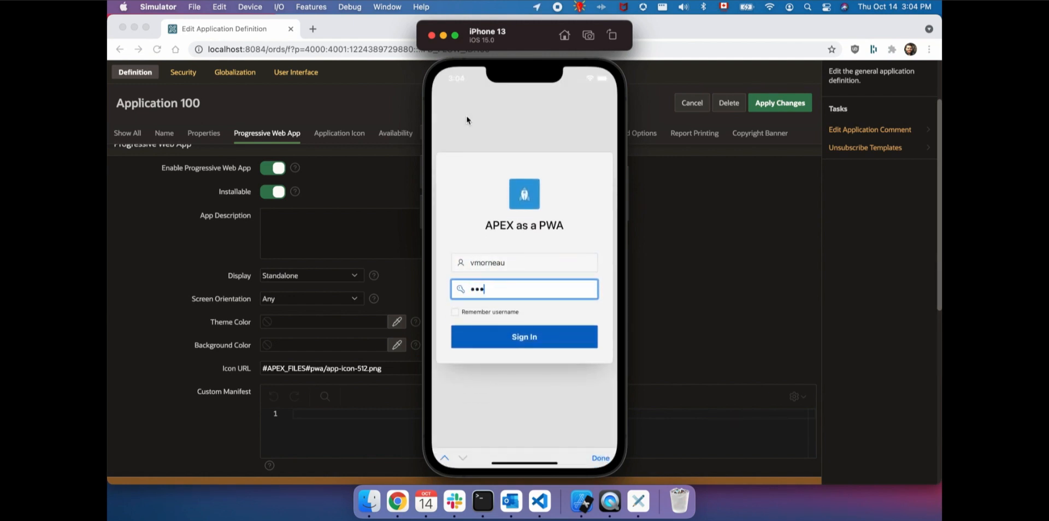
{"action": "left_click", "coordinate": [524, 357]}
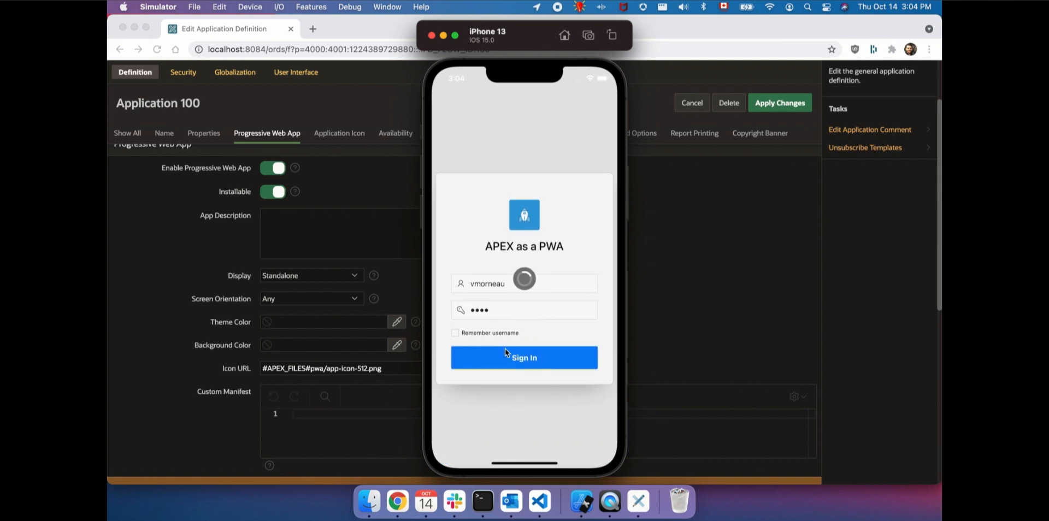
{"action": "left_click", "coordinate": [523, 357]}
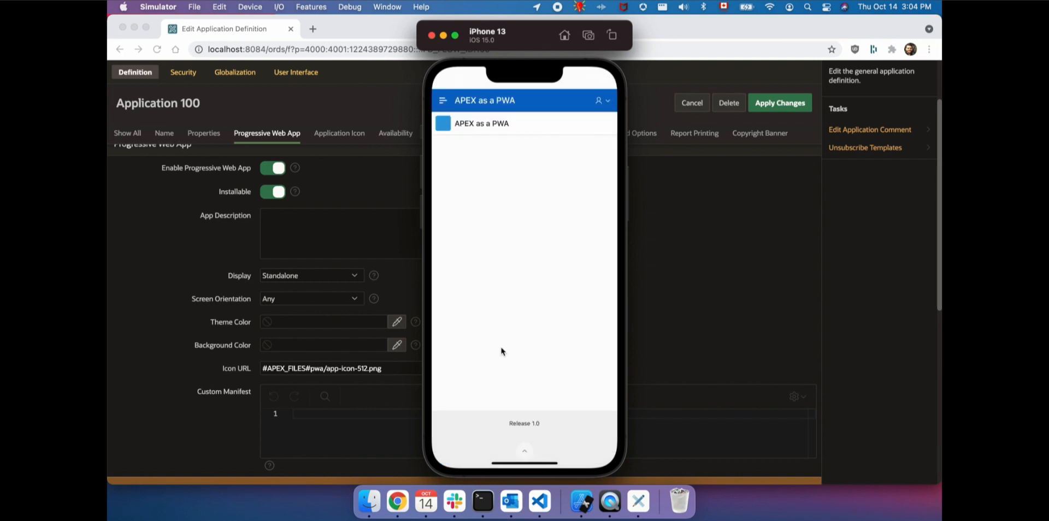